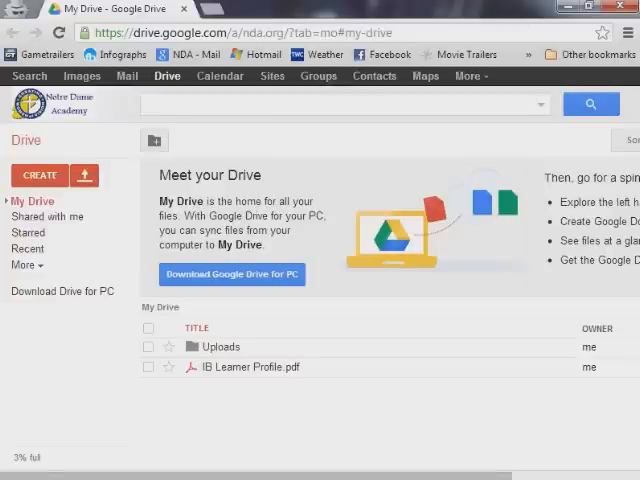
pyautogui.moveTo(128, 78)
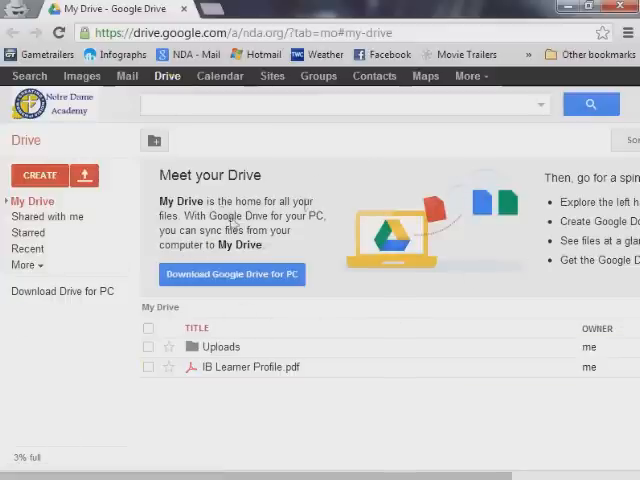
pyautogui.moveTo(80, 356)
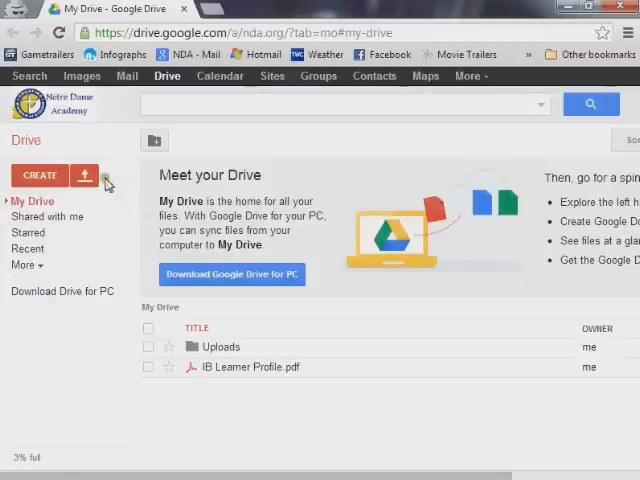
pyautogui.moveTo(84, 176)
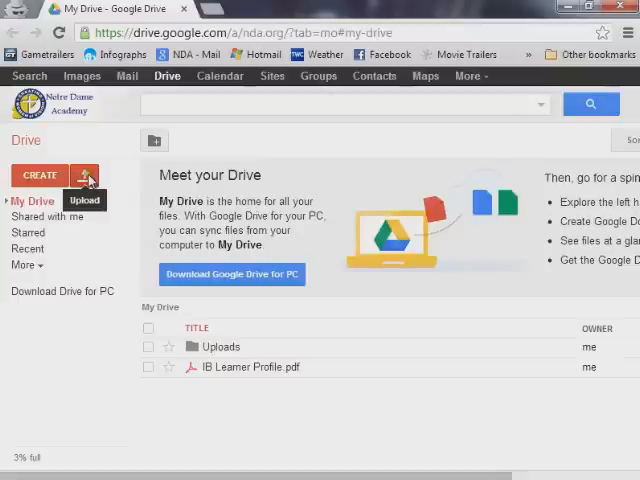
# - Start a Files upload into My Drive from the Upload menu
pyautogui.click(84, 176)
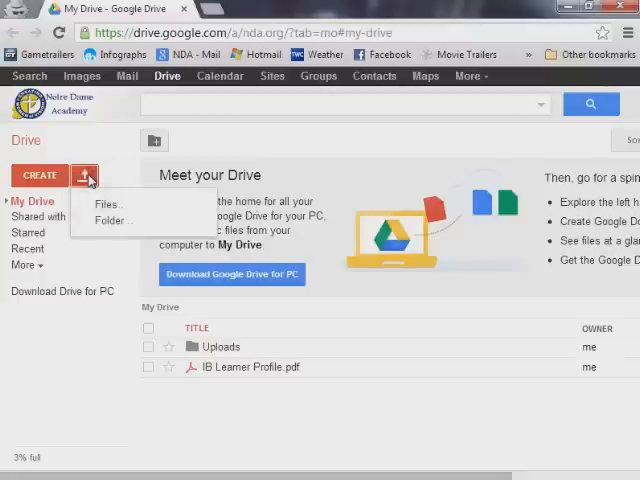
pyautogui.moveTo(108, 204)
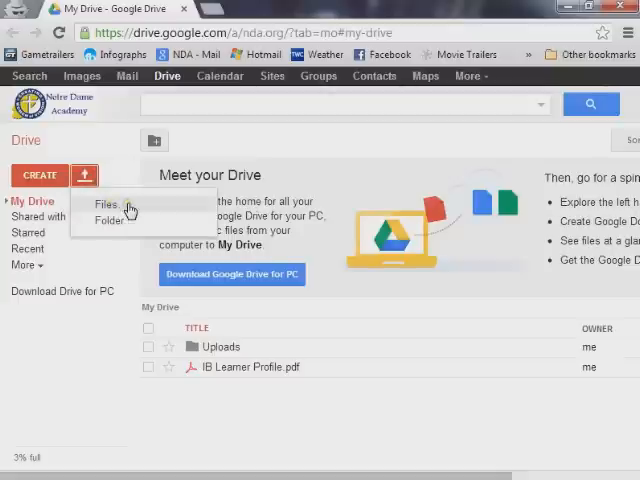
pyautogui.moveTo(134, 212)
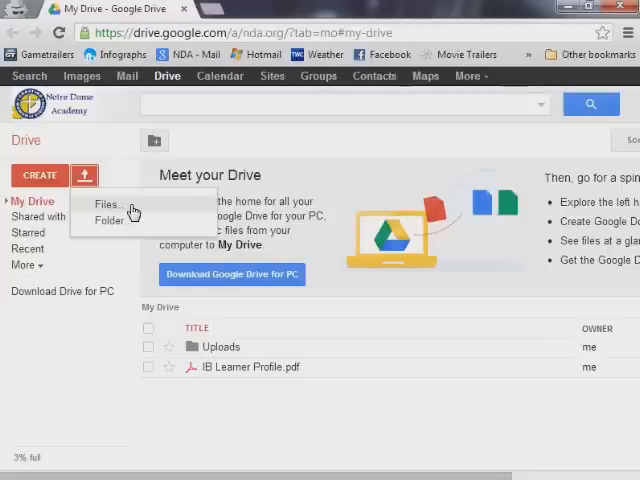
pyautogui.click(108, 204)
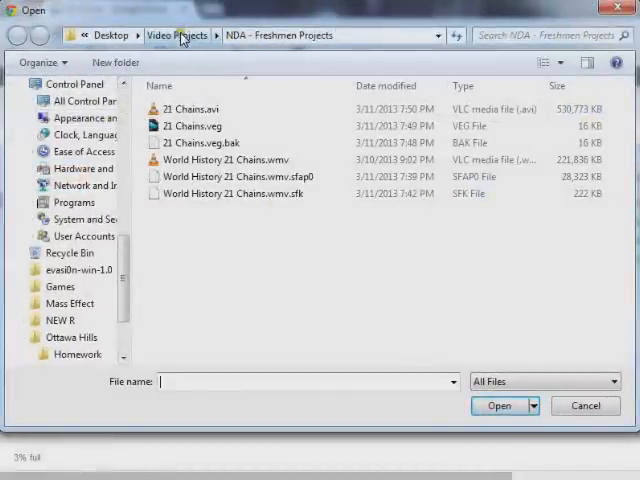
# - Browse to Video Projects > iPad Stuff > Google Drive in the Open dialog
pyautogui.click(178, 36)
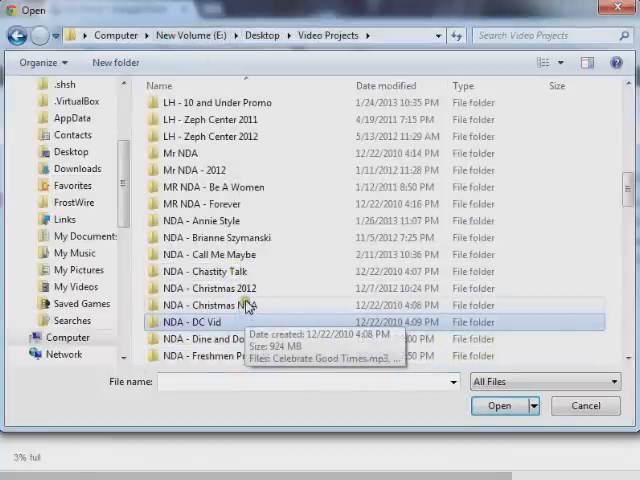
pyautogui.scroll(-3)
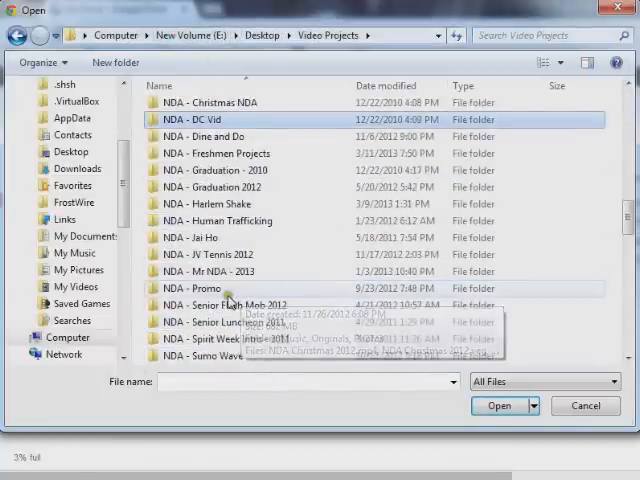
pyautogui.scroll(3)
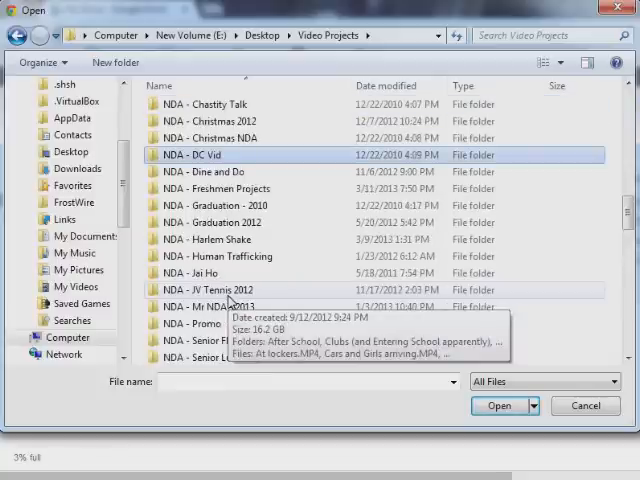
pyautogui.scroll(-3)
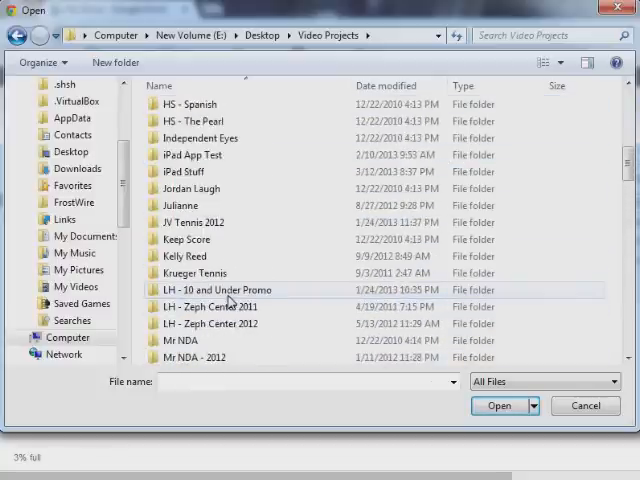
pyautogui.doubleClick(192, 156)
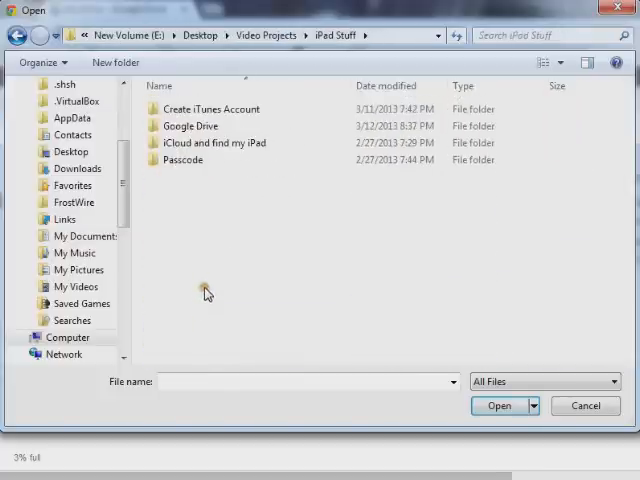
pyautogui.doubleClick(188, 126)
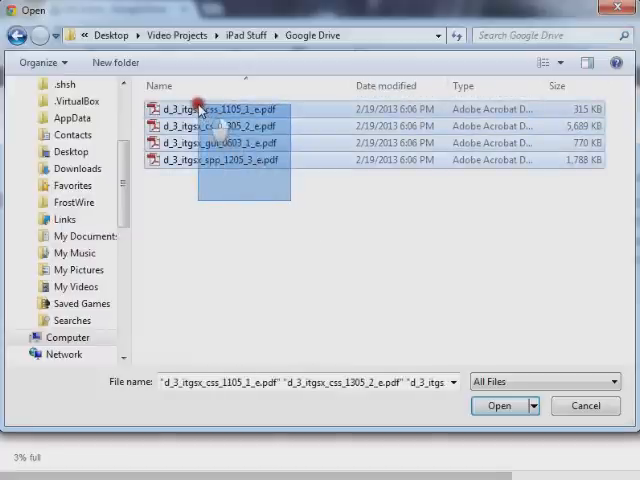
# - Select all four PDFs in the folder by extending from the first to the last
pyautogui.click(210, 108)
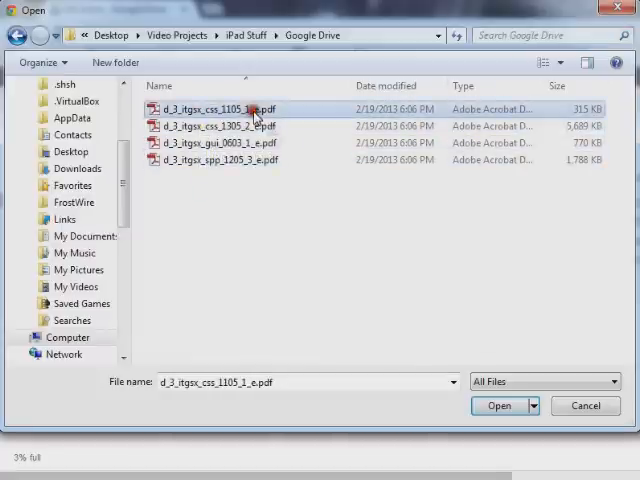
pyautogui.click(224, 126)
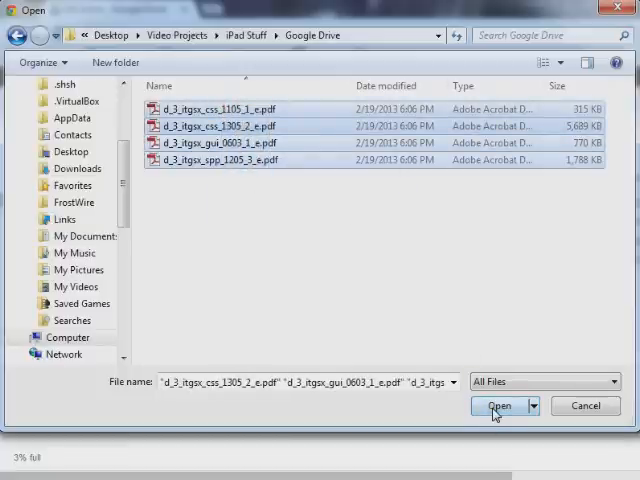
# - Confirm Open to upload the four selected PDFs to Drive
pyautogui.click(498, 404)
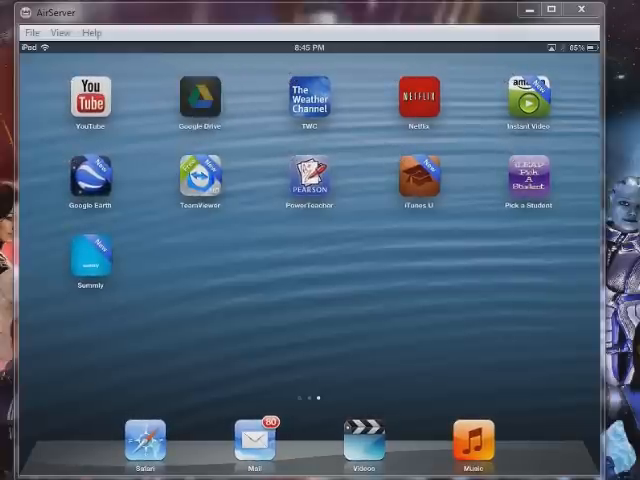
# - Launch the Drive iPad app, refresh My Drive, check the Offline list, and return to My Drive
pyautogui.click(200, 98)
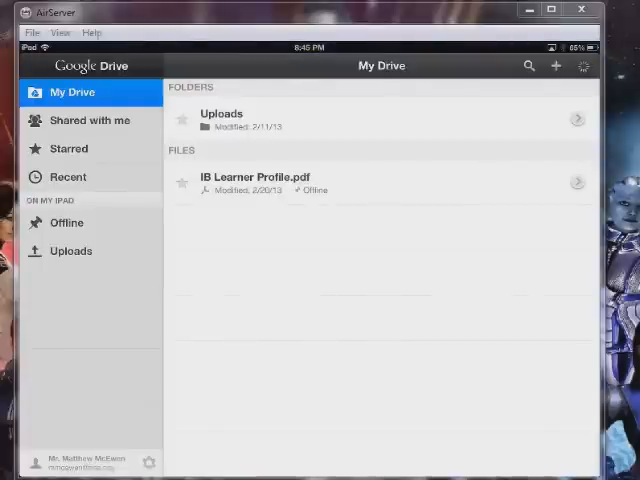
pyautogui.click(584, 64)
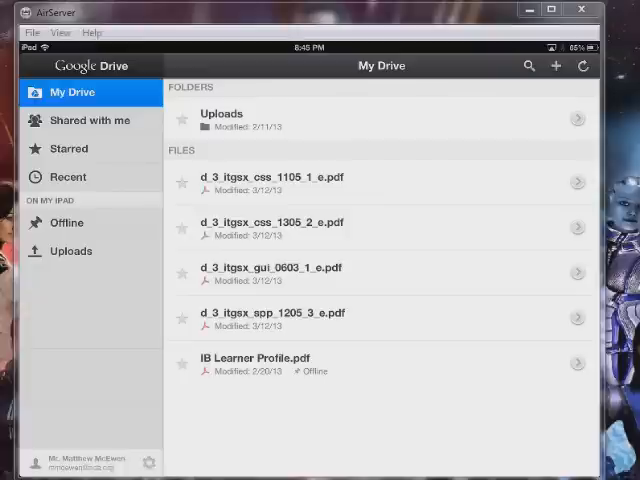
pyautogui.click(68, 222)
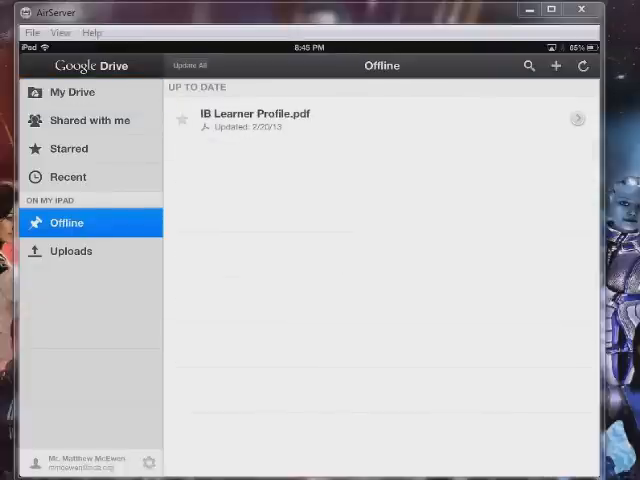
pyautogui.click(72, 92)
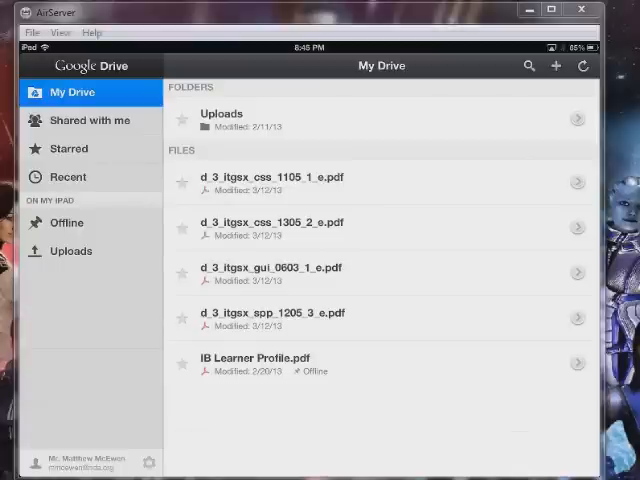
# - Mark the first three uploaded PDFs as Available Offline from their Details panes
pyautogui.click(576, 182)
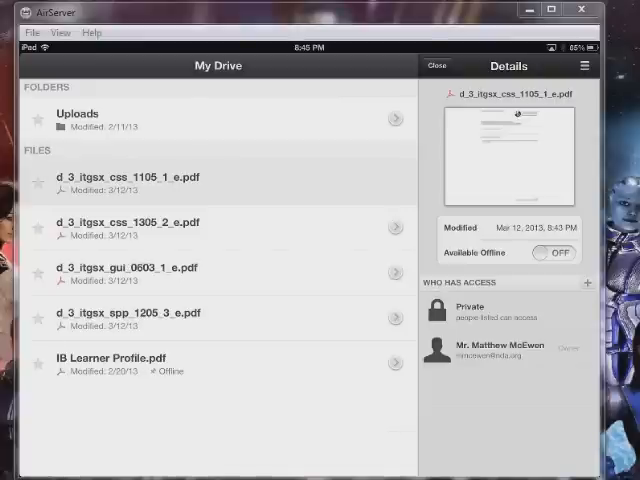
pyautogui.click(554, 252)
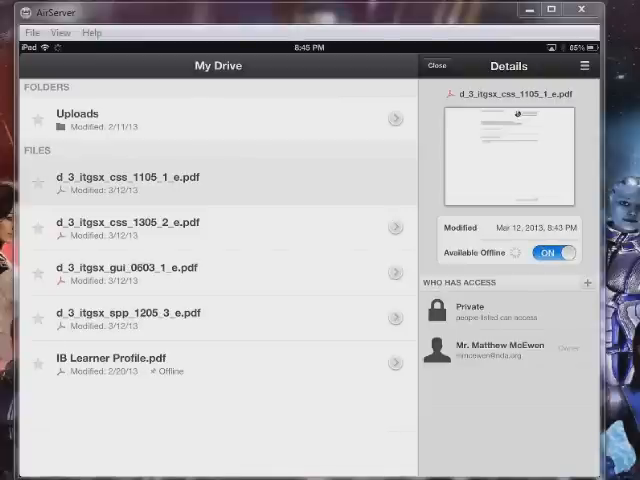
pyautogui.click(128, 222)
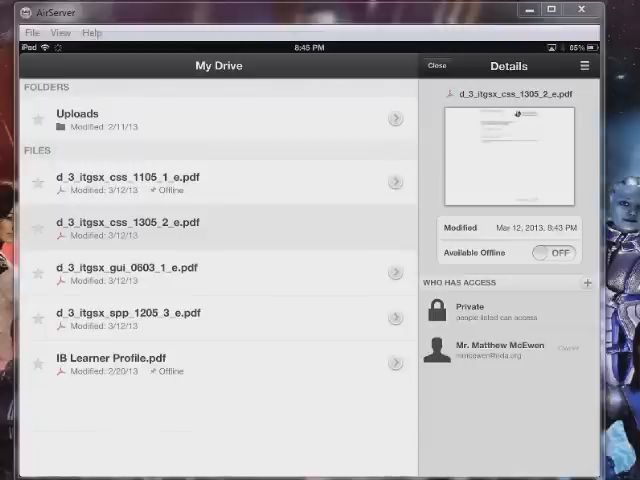
pyautogui.click(126, 268)
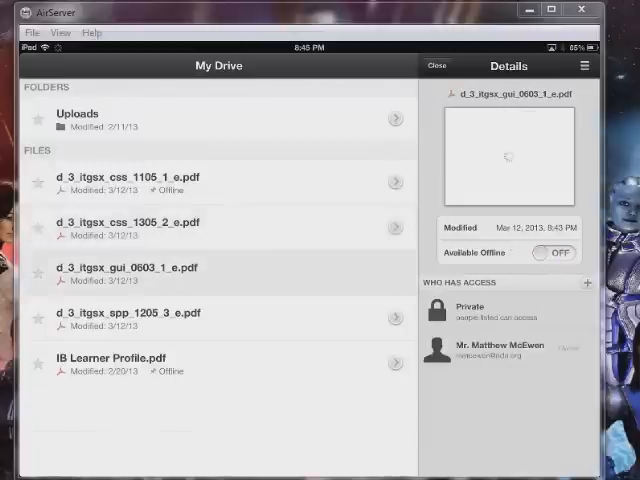
pyautogui.click(552, 252)
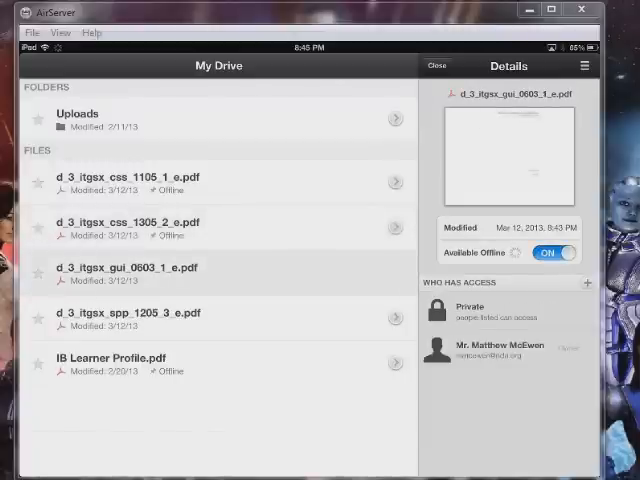
# - Mark the fourth uploaded PDF as Available Offline and close Details
pyautogui.click(128, 312)
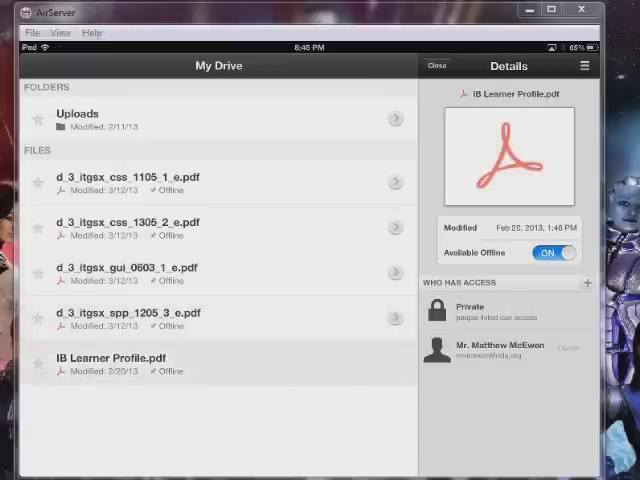
pyautogui.click(128, 268)
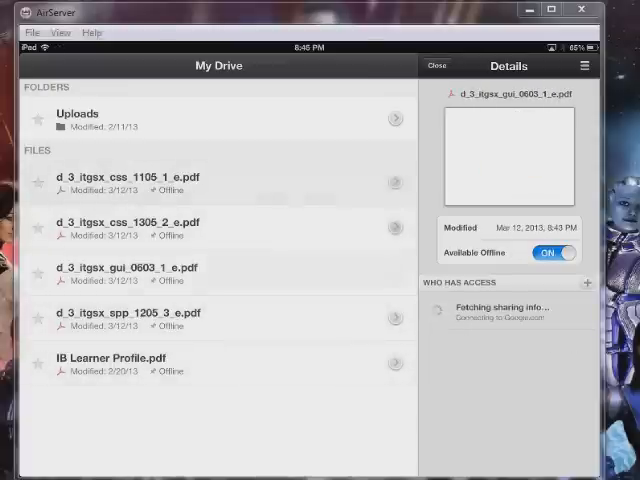
pyautogui.click(130, 318)
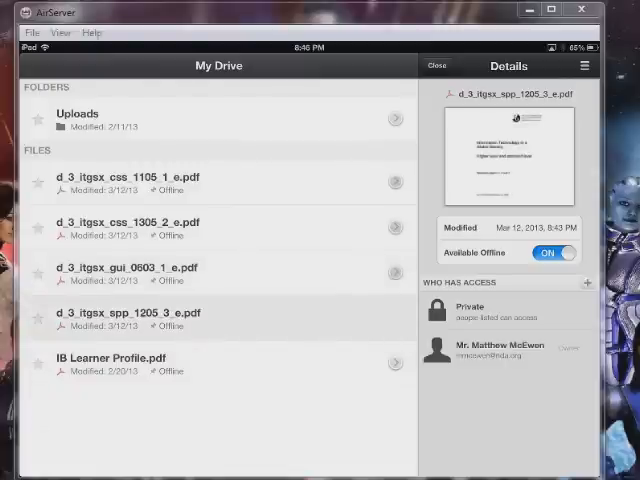
pyautogui.click(436, 64)
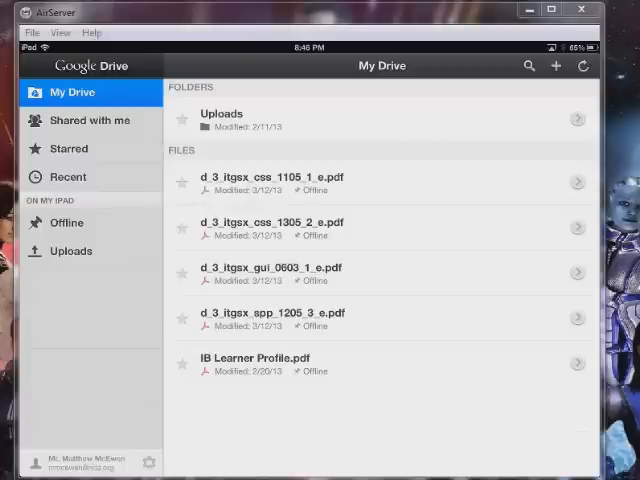
pyautogui.click(66, 222)
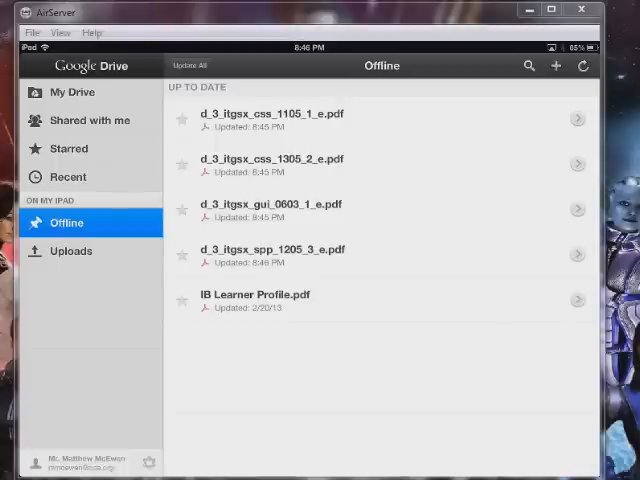
pyautogui.click(72, 92)
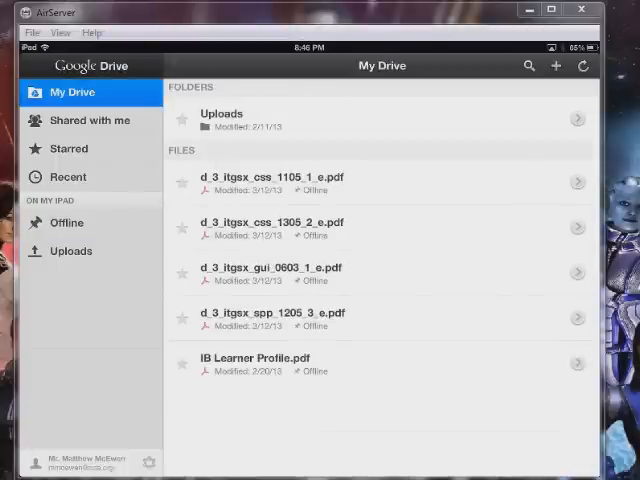